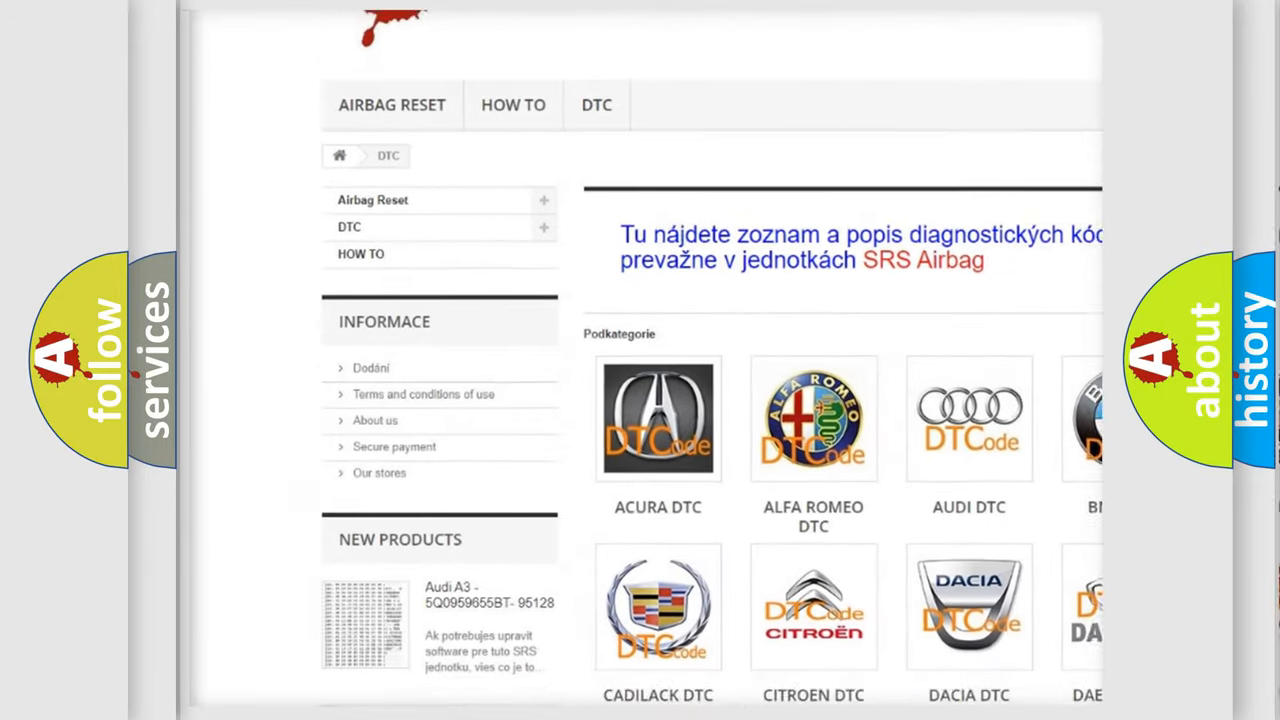
pyautogui.scroll(-3)
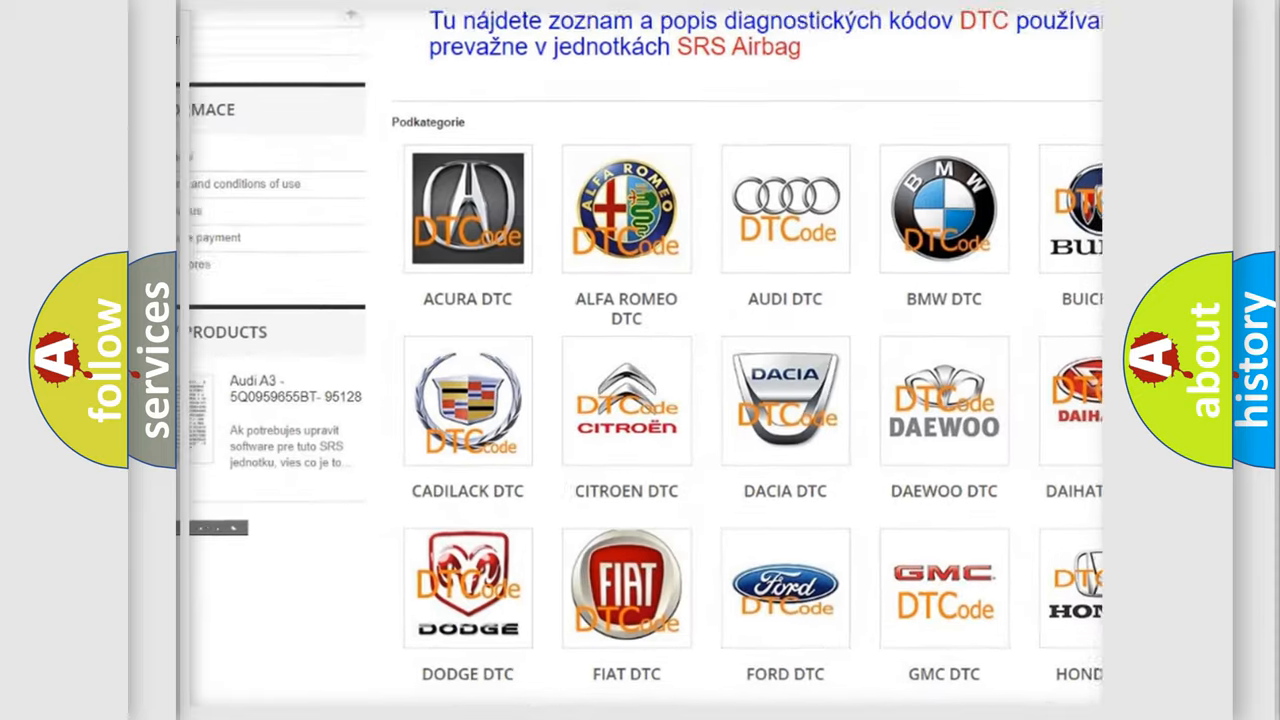
pyautogui.scroll(-3)
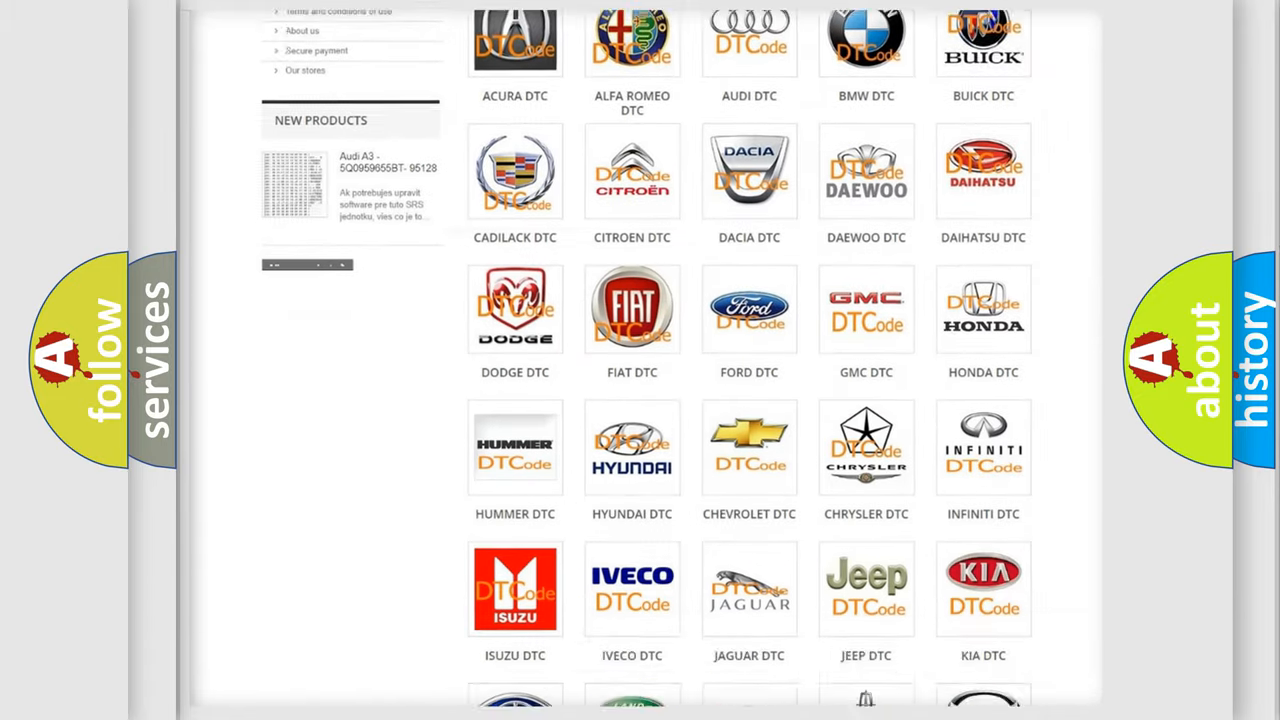
pyautogui.scroll(-3)
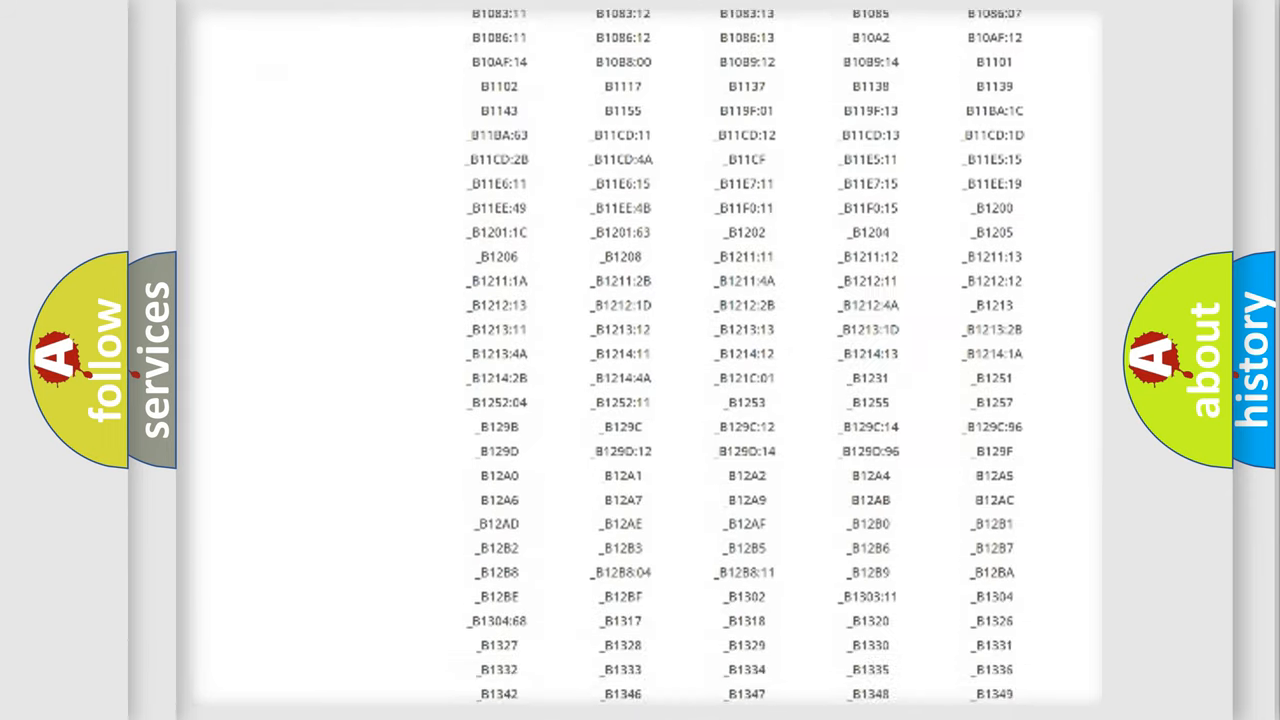
pyautogui.scroll(-3)
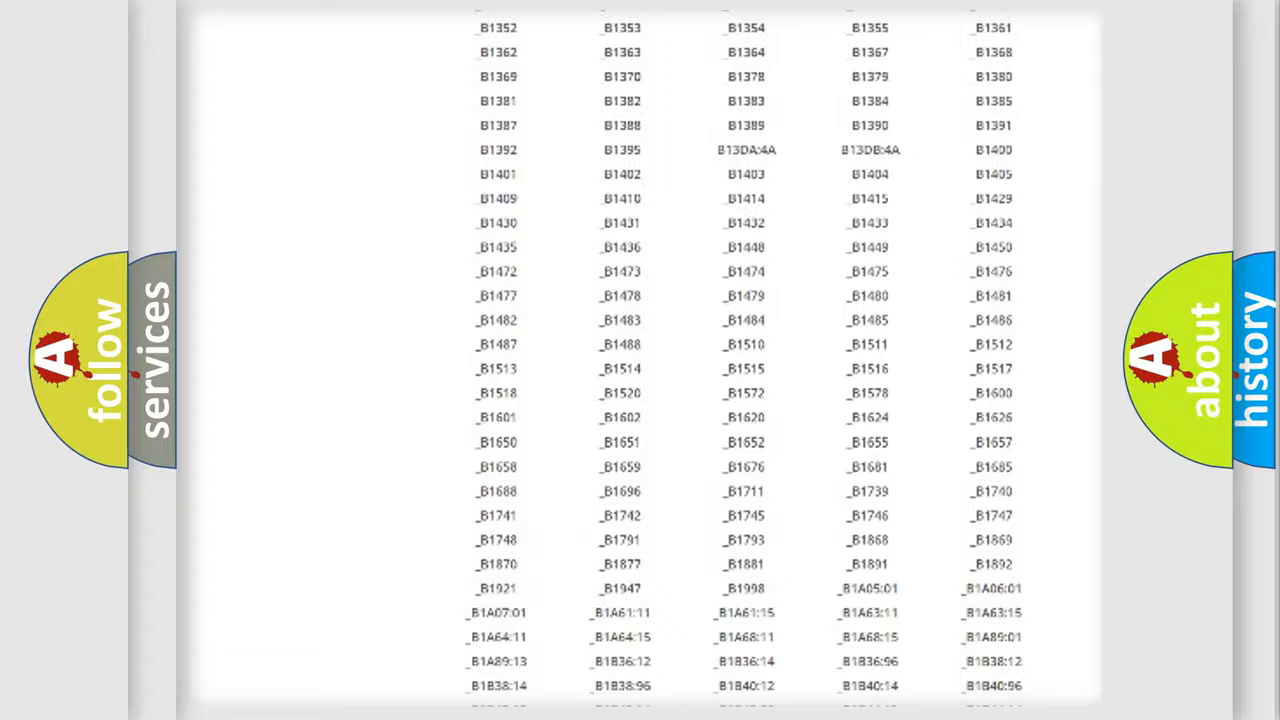
pyautogui.scroll(3)
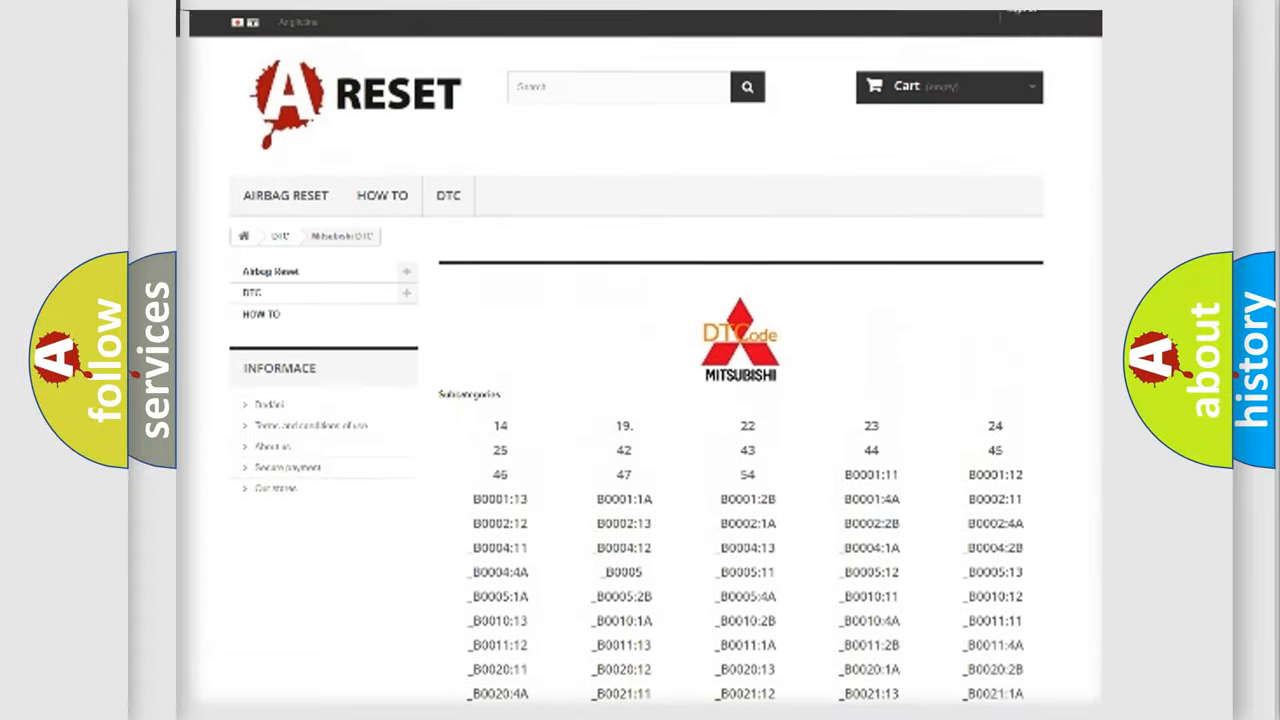